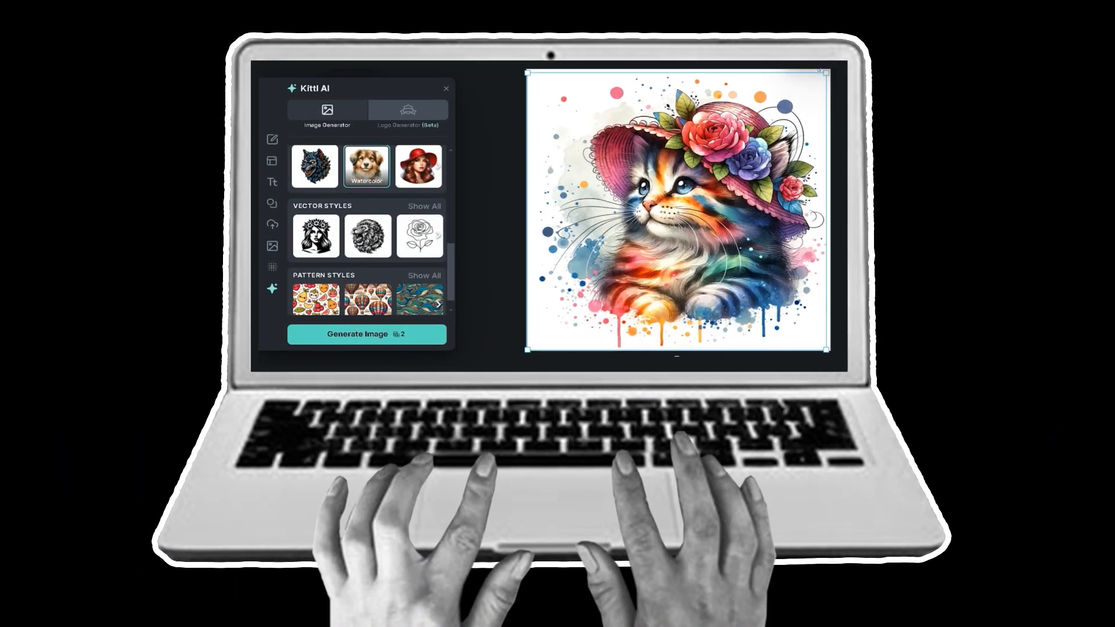
# - Generate the AI image from the prompt about a ghost stroking a happy animal
pyautogui.click(365, 335)
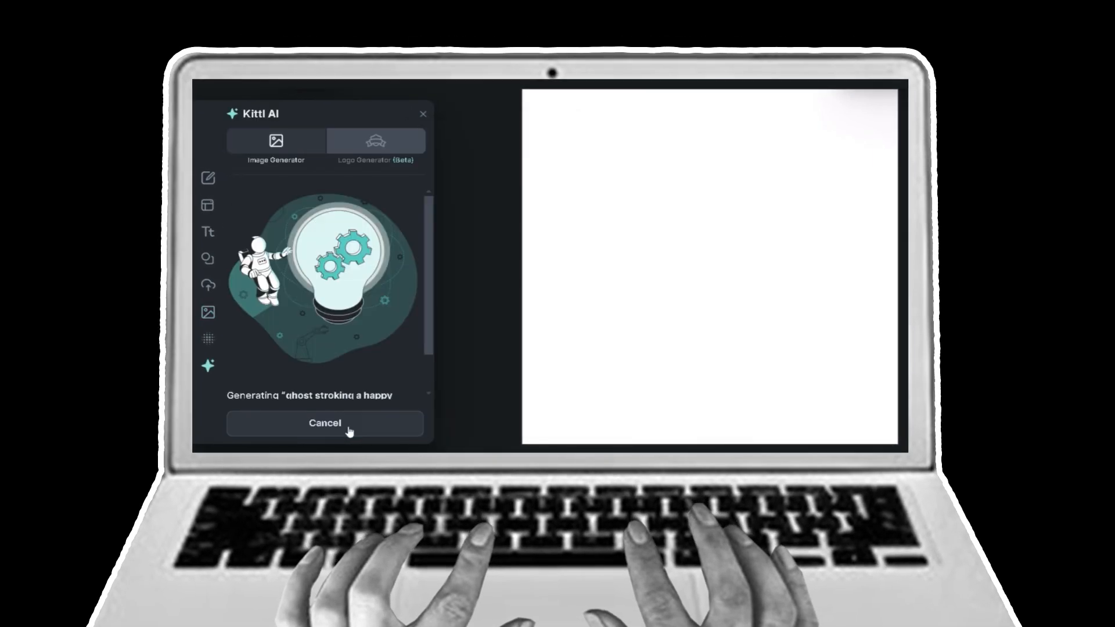